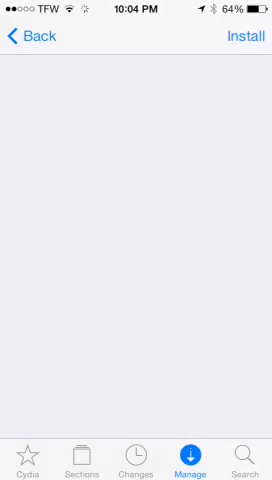
# Search packages for 'Appsy', verify AppSync 7.0 (IPA crack) is installed, then clear the search
pyautogui.click(241, 455)
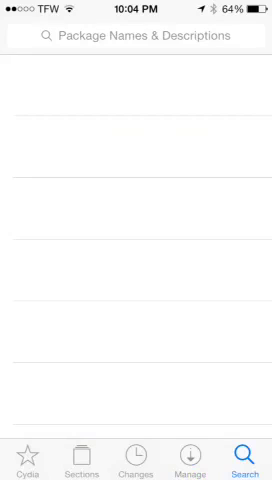
pyautogui.click(136, 36)
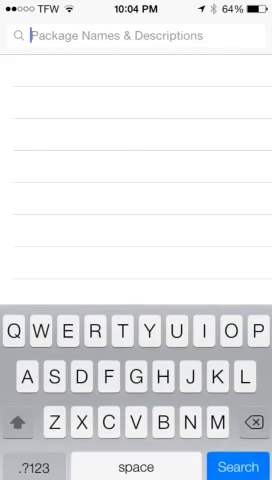
pyautogui.write('Appsy')
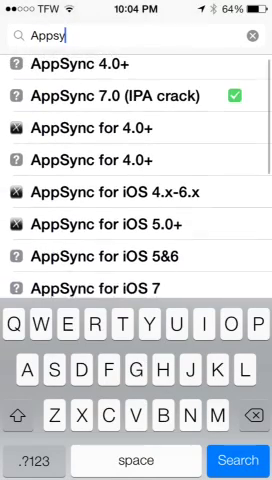
pyautogui.click(253, 38)
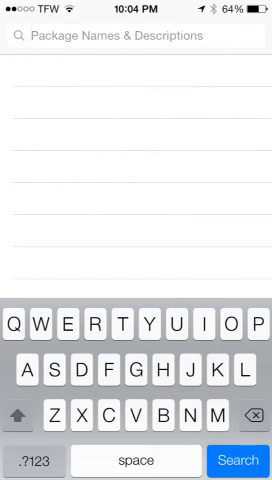
# Open the APPVV source's package list from the Manage tab
pyautogui.click(136, 455)
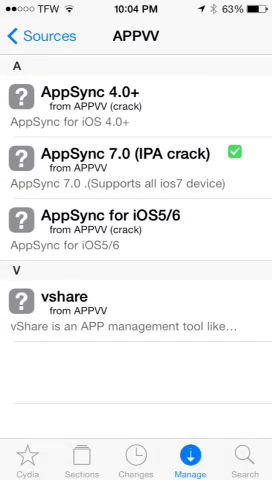
# Exit Cydia back to the iPhone home screen
pyautogui.click(136, 160)
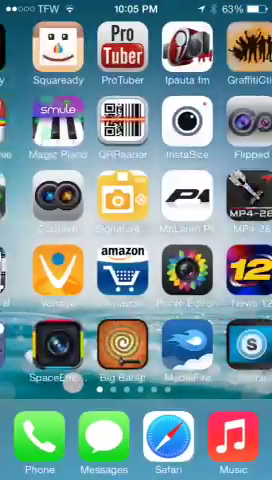
# Check AppCake's Weekly Top list, then leave AppCake
pyautogui.hscroll(-3)
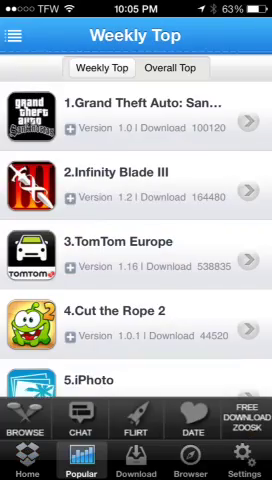
pyautogui.press('home')
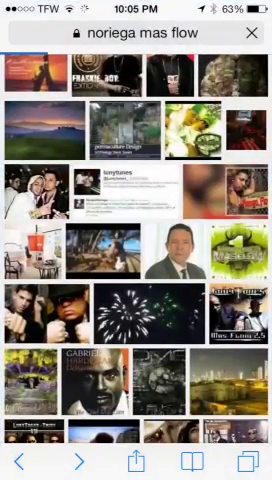
# Scroll the noriega mas flow image results, then swipe across home screen pages
pyautogui.scroll(-3)
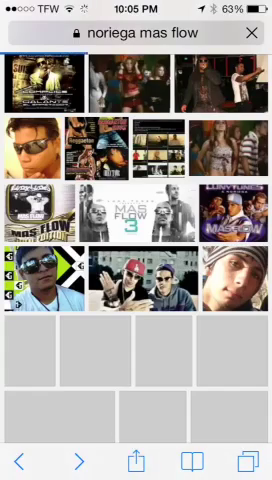
pyautogui.scroll(-3)
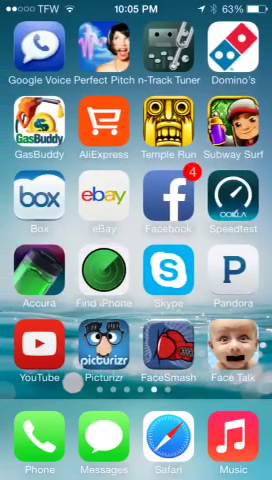
pyautogui.hscroll(-3)
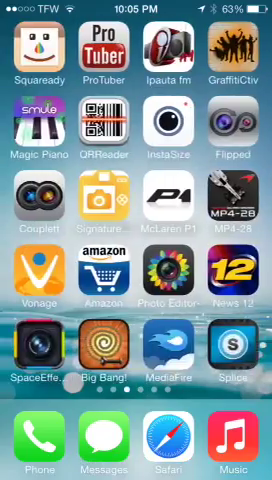